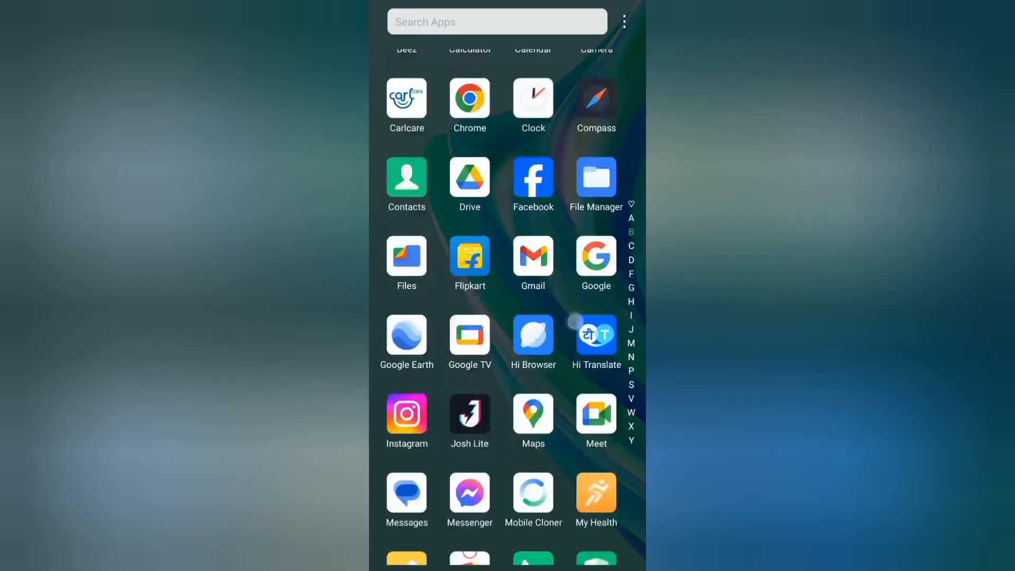
Start the Camera app in VIDEO mode and bring up its settings gear menu
scroll("down", 3)
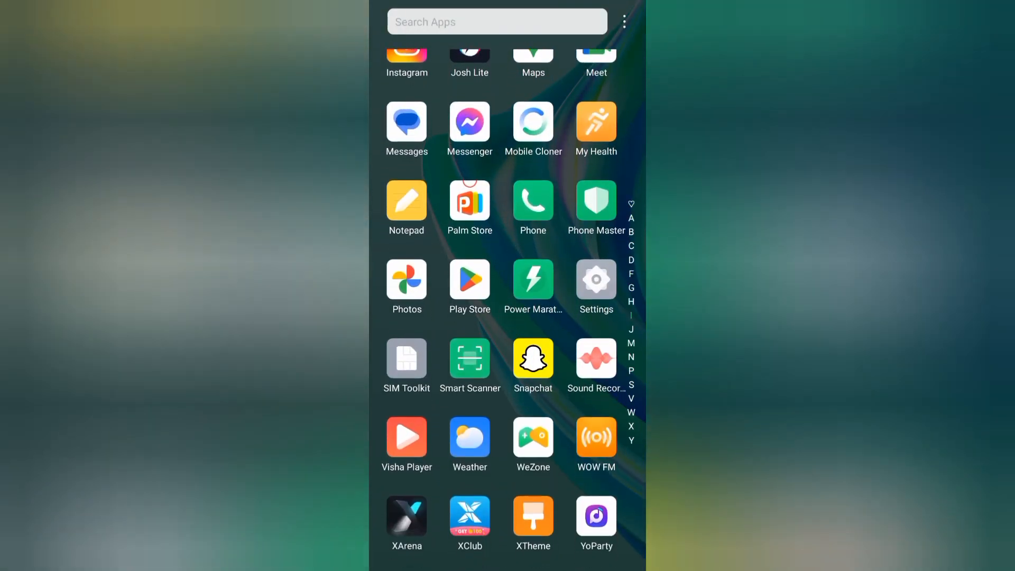
scroll("up", 3)
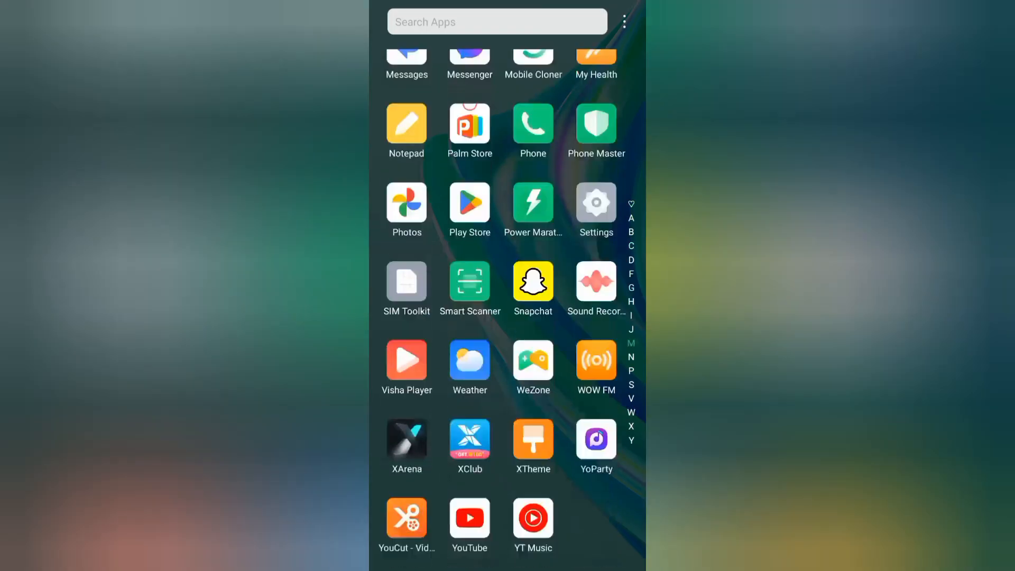
scroll("up", 3)
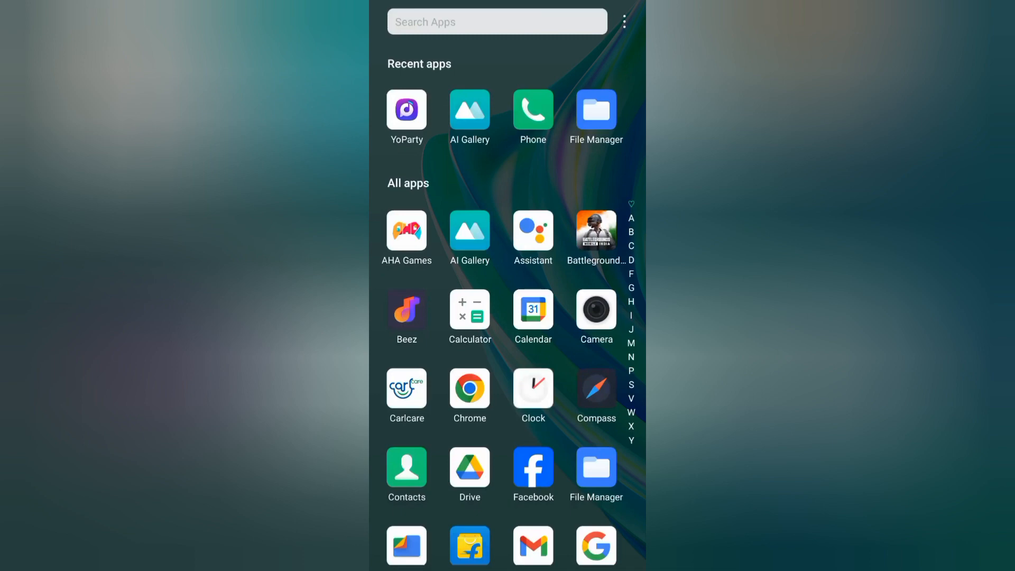
scroll("up", 3)
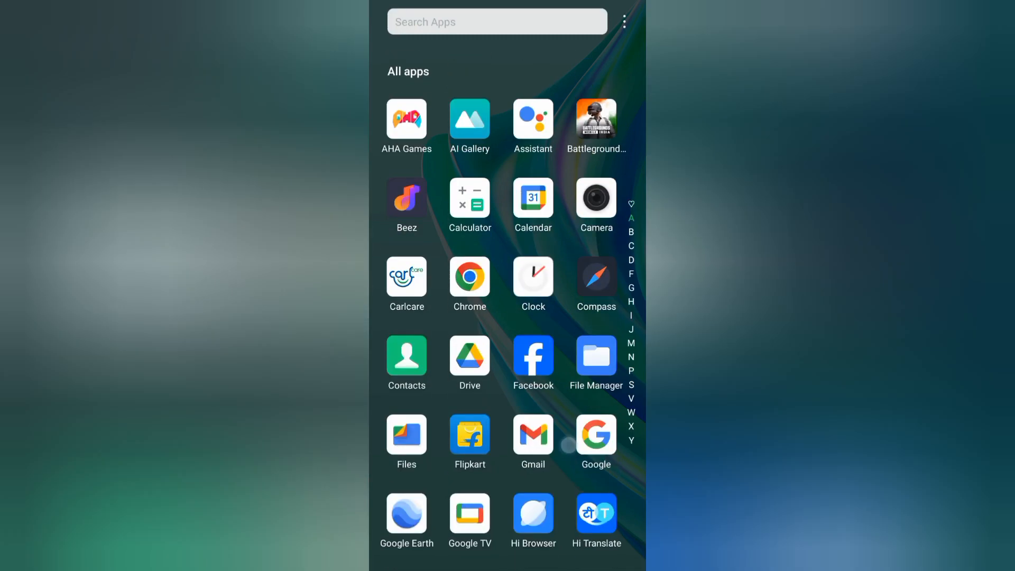
scroll("down", 3)
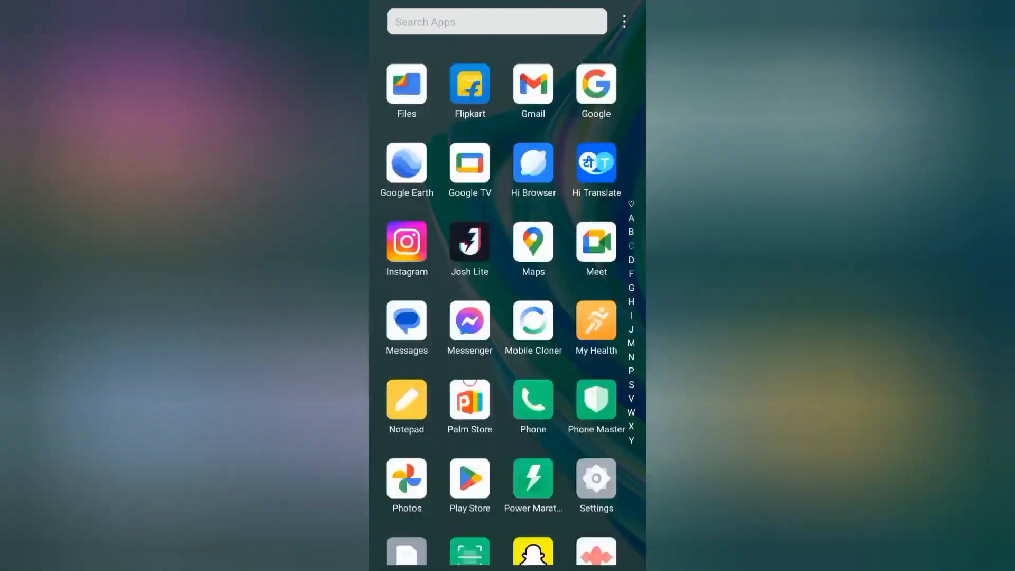
scroll("up", 3)
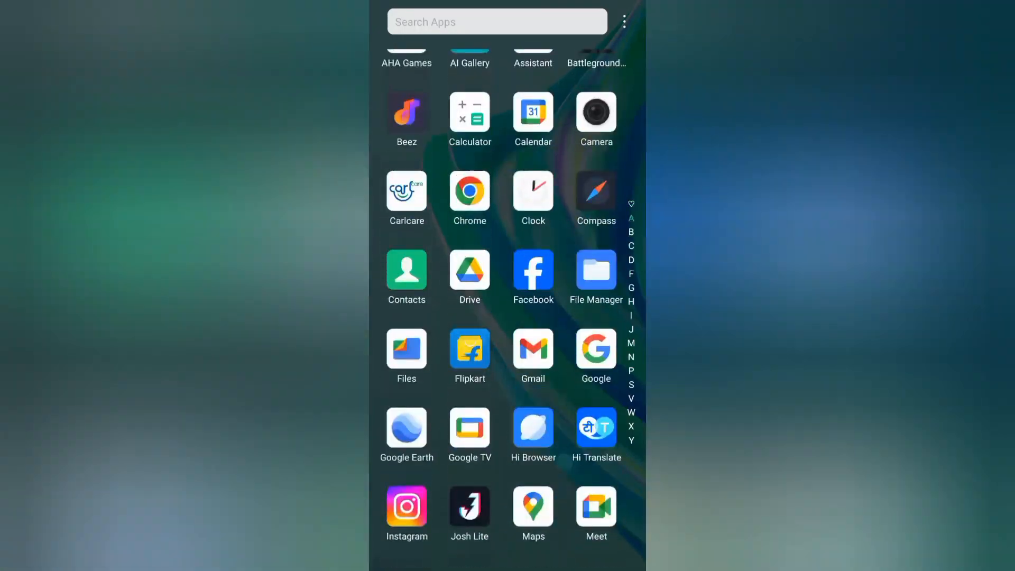
scroll("down", 3)
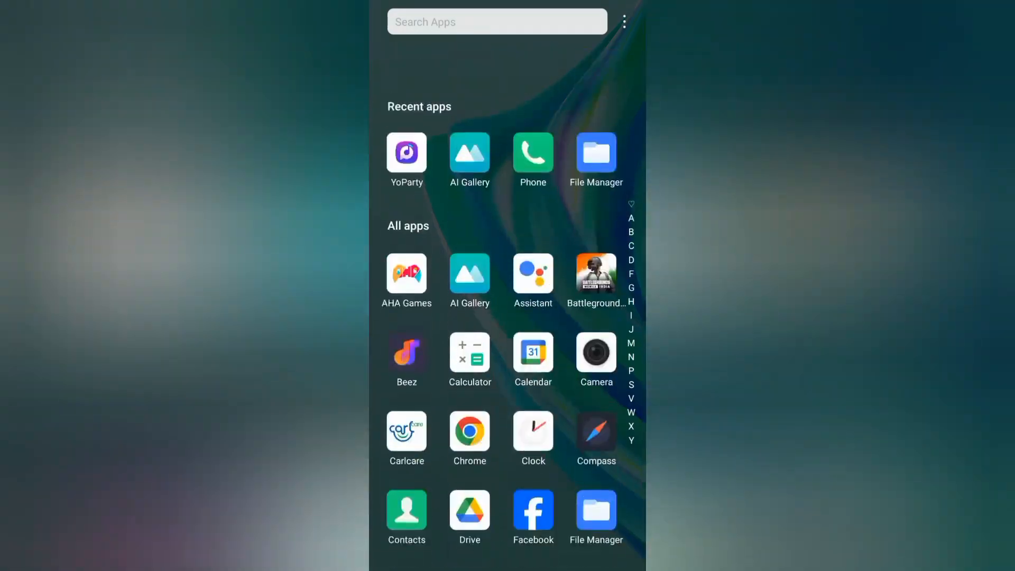
scroll("up", 3)
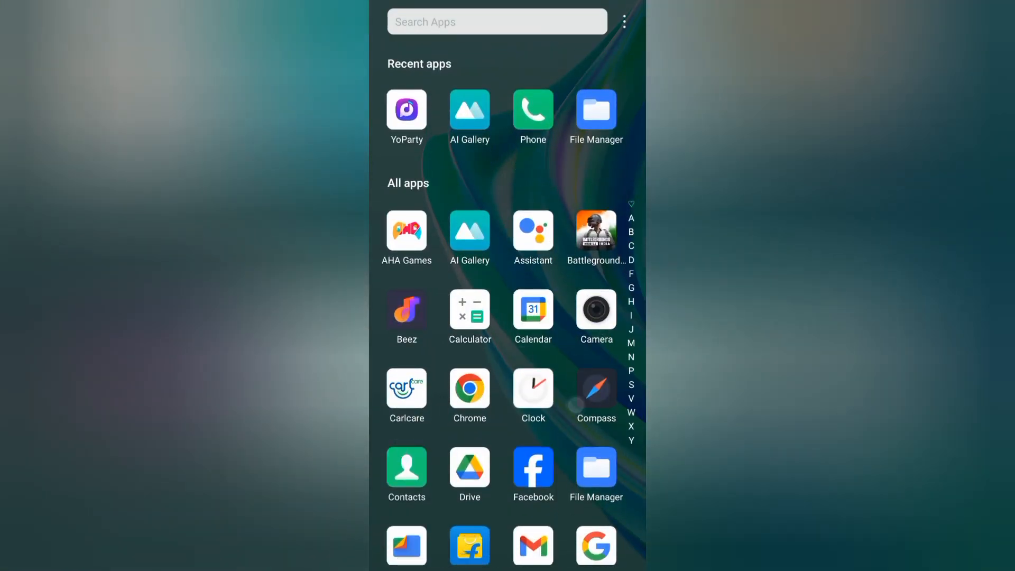
left_click(596, 309)
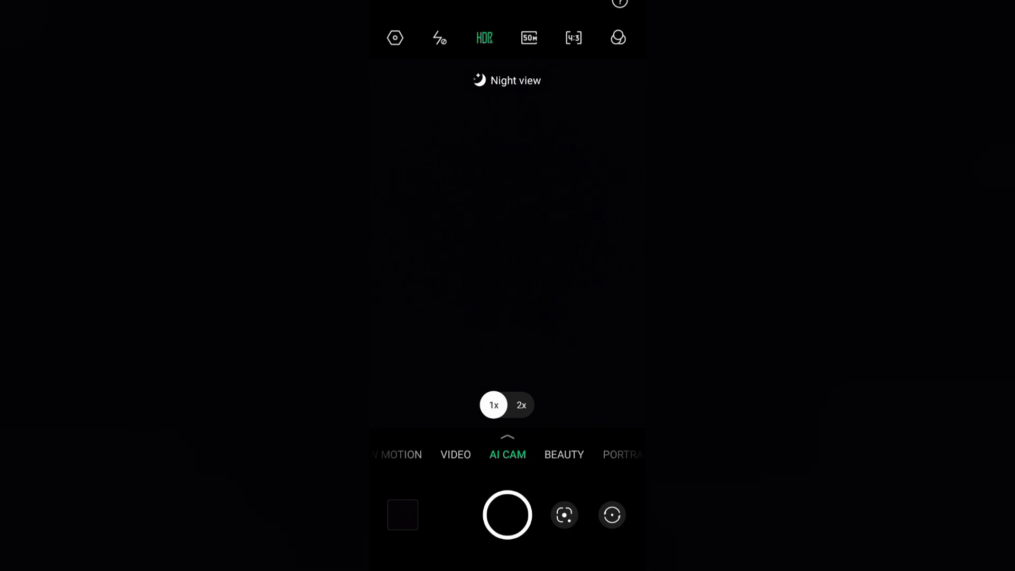
left_click(507, 81)
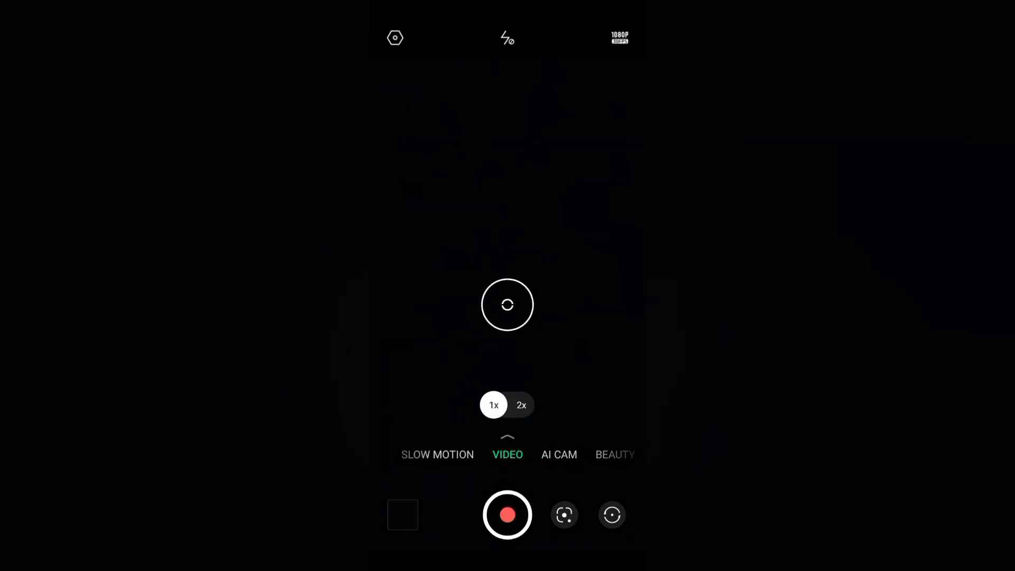
left_click(559, 455)
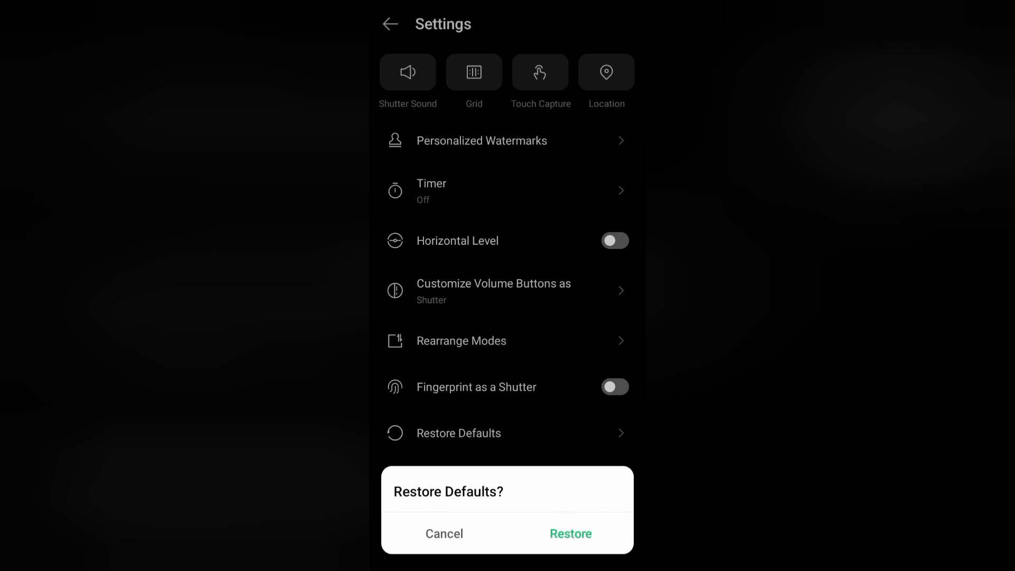
Confirm the Restore Defaults prompt and return to the AI photo viewfinder
left_click(444, 533)
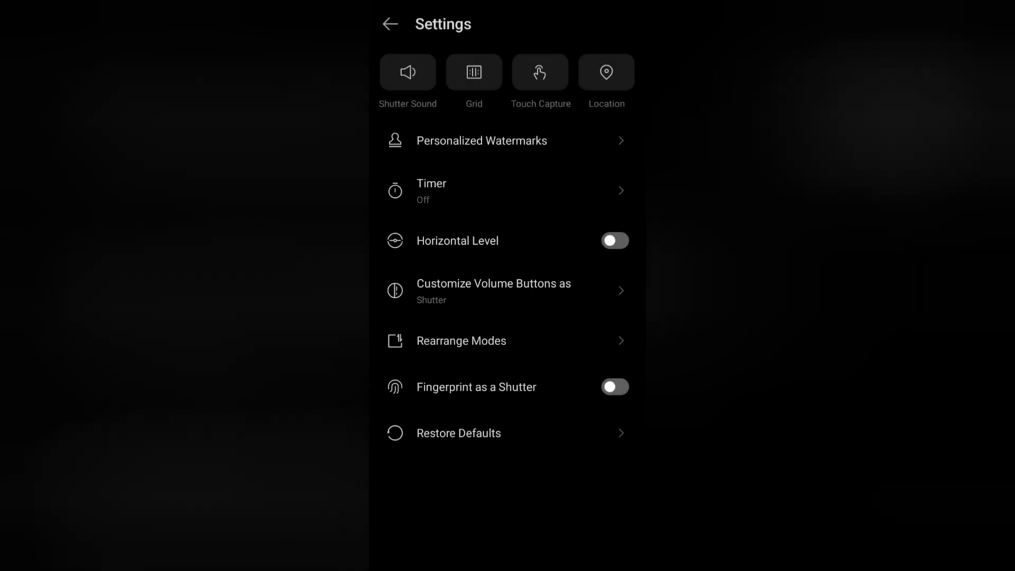
left_click(459, 433)
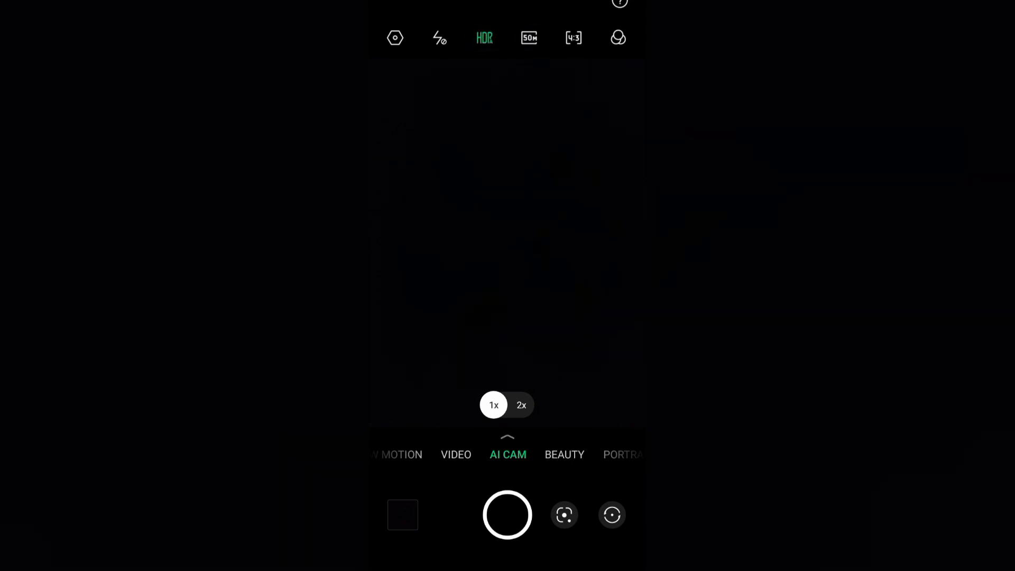
Set the photo aspect ratio to full screen instead of 4:3, then reopen camera settings
left_click(574, 38)
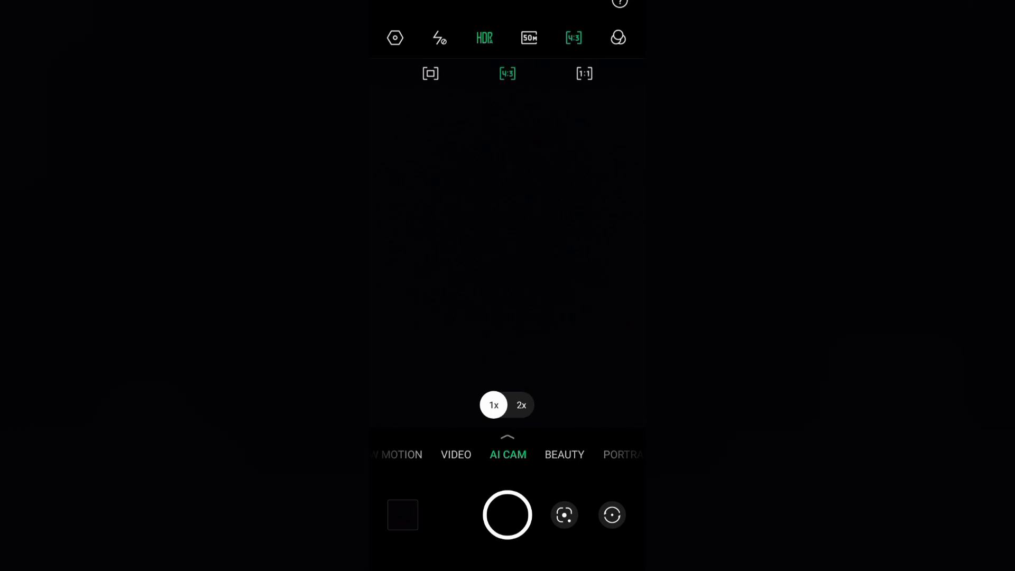
left_click(573, 37)
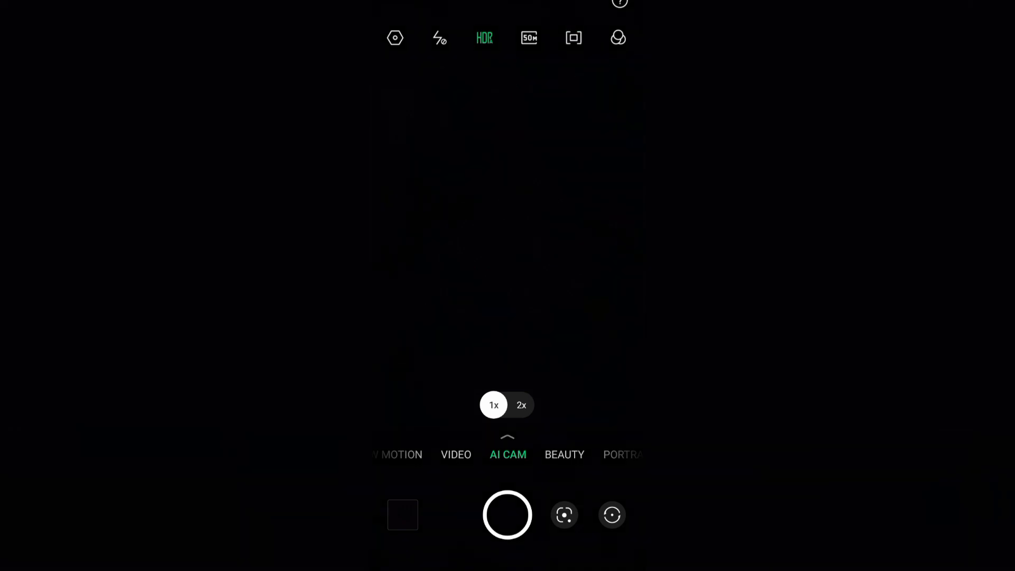
left_click(573, 37)
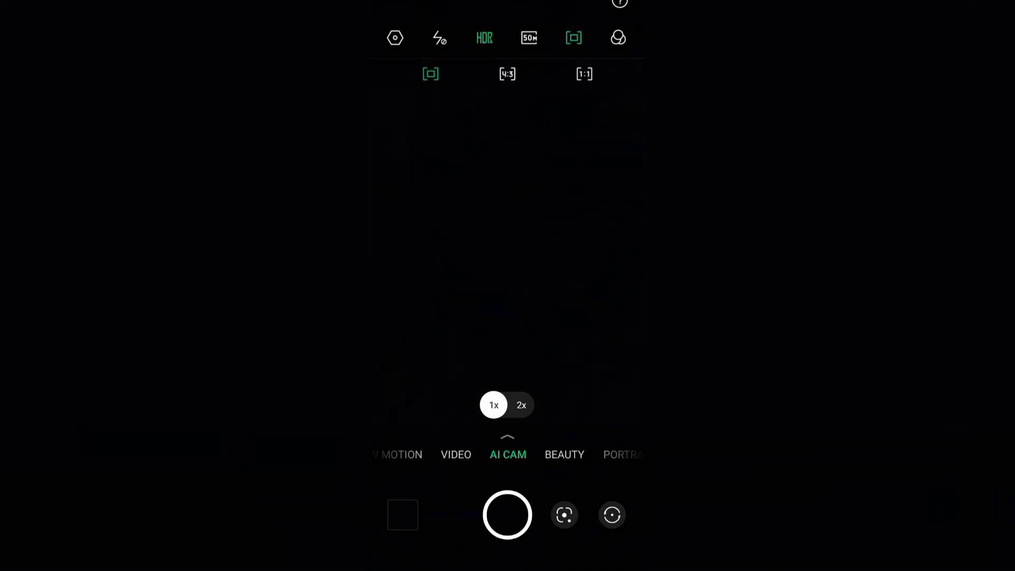
left_click(573, 37)
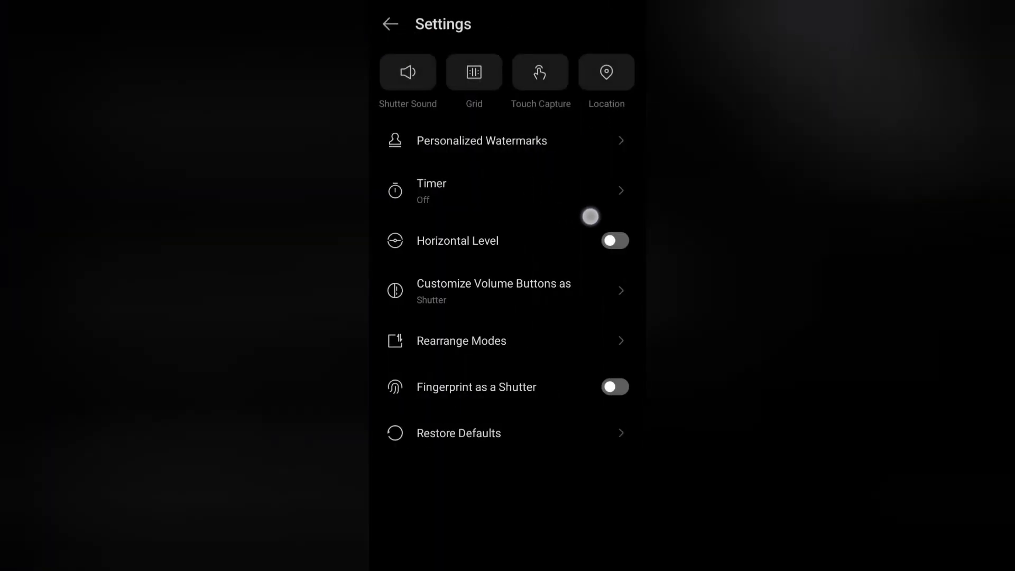
mouse_move(636, 199)
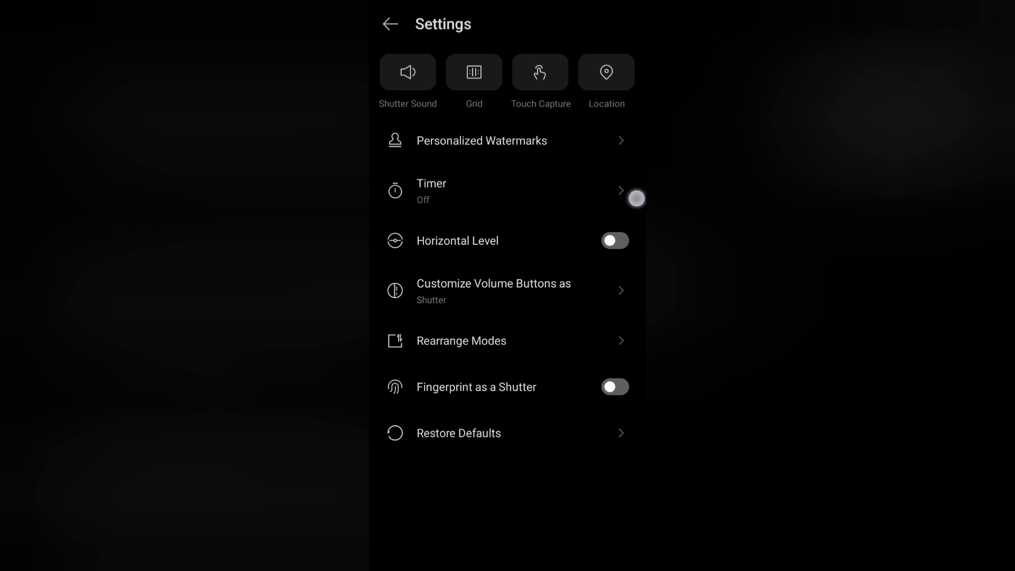
mouse_move(546, 345)
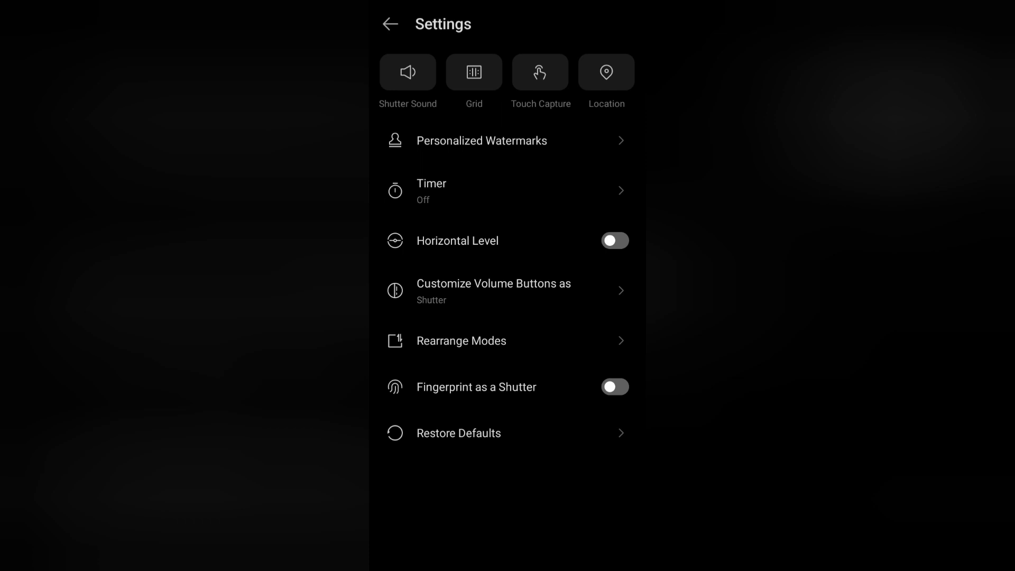
Exit Settings back to the AI CAM photo viewfinder showing a 4:3 ratio
left_click(390, 24)
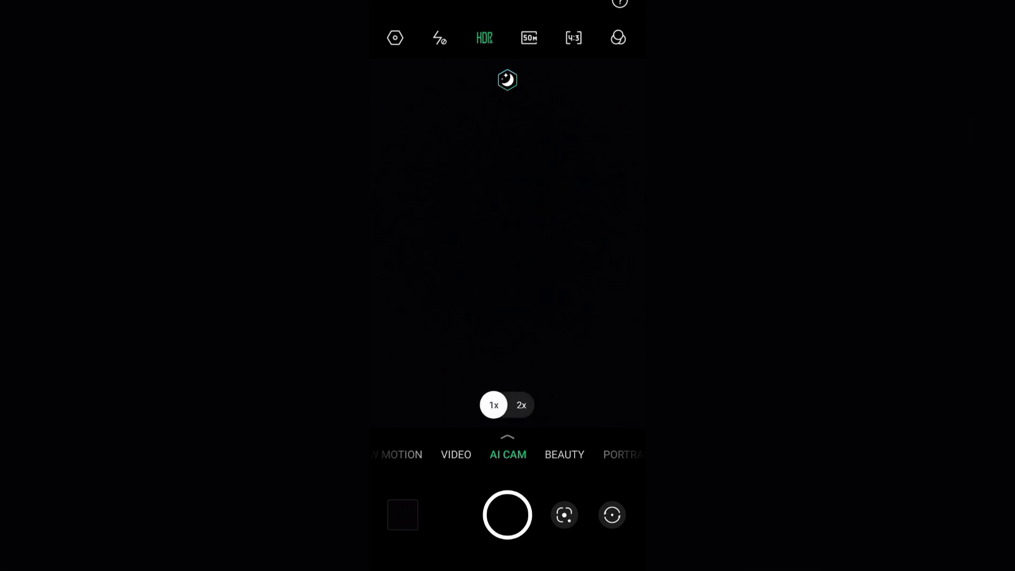
left_click(617, 3)
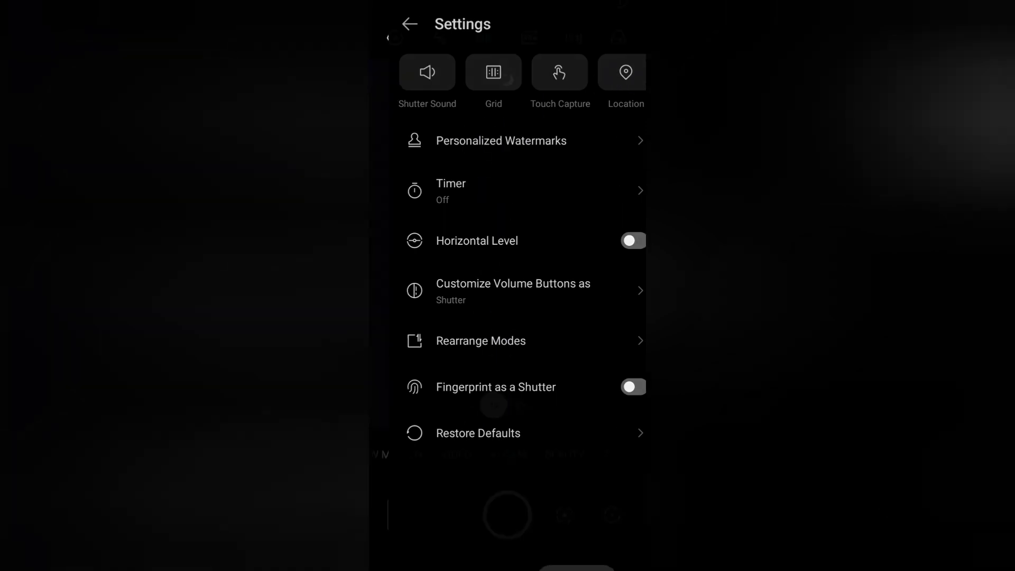
left_click(408, 24)
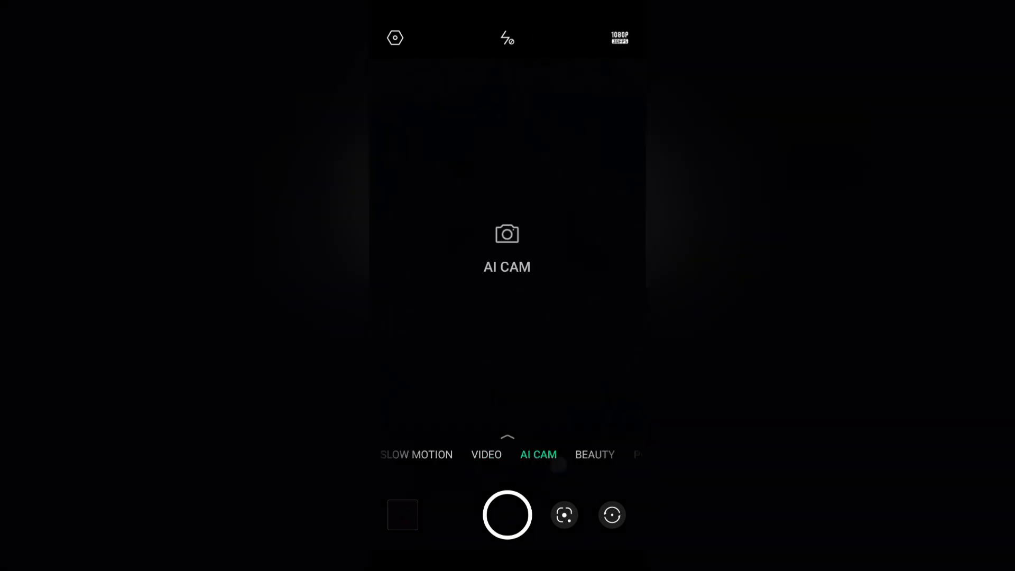